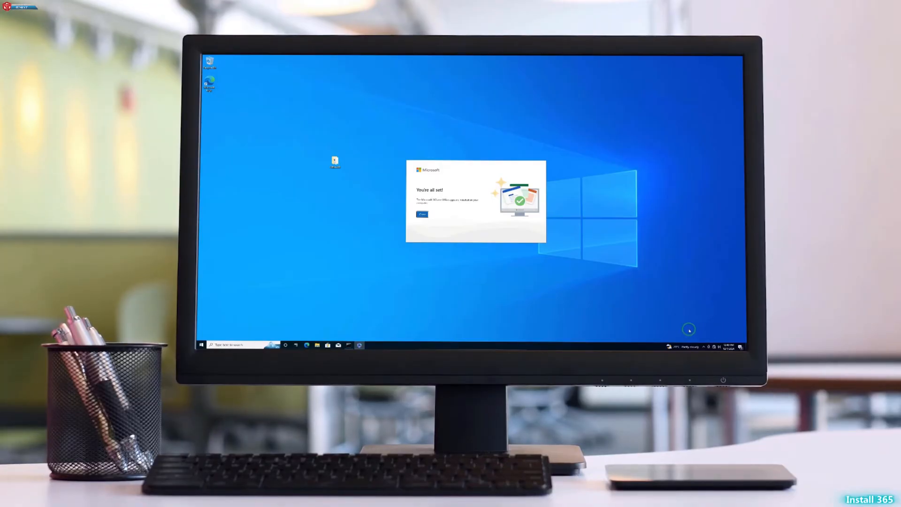
mouse_move(671, 282)
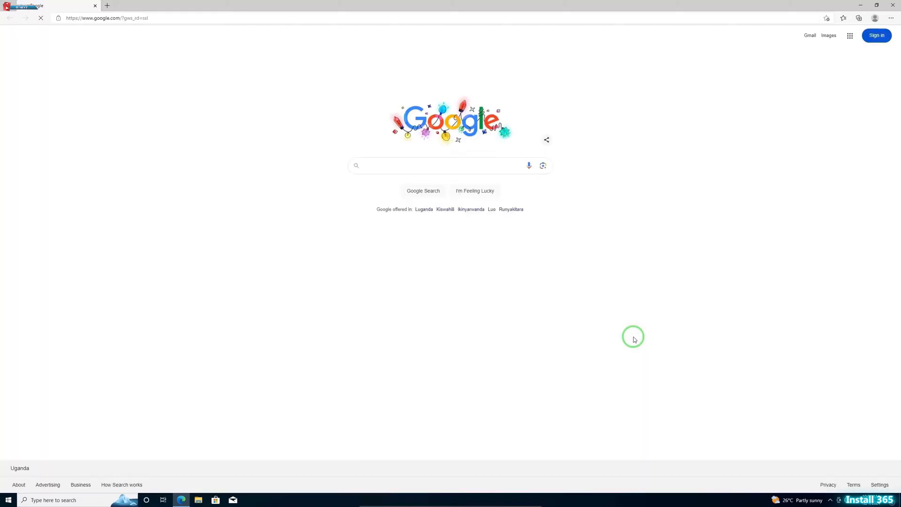
Download the Office Deployment Tool from Microsoft's Download Center and show recent downloads.
text(office depl)
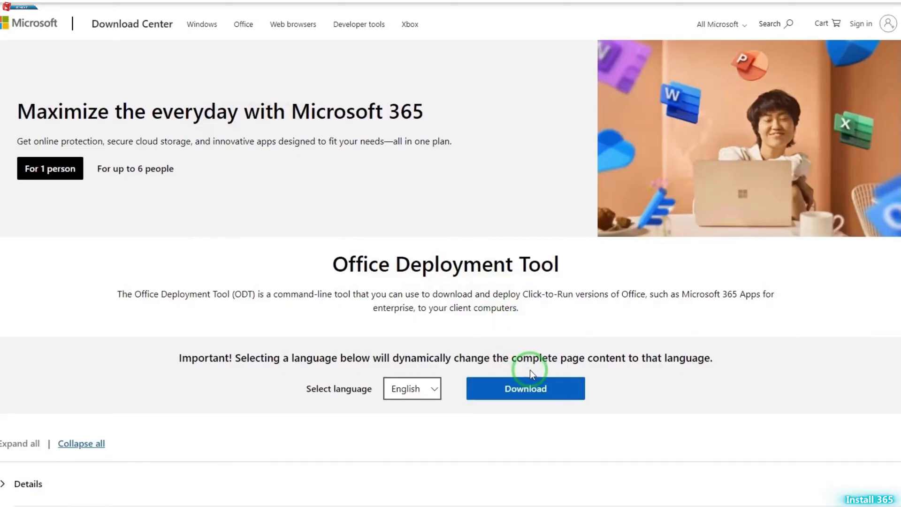
click(525, 389)
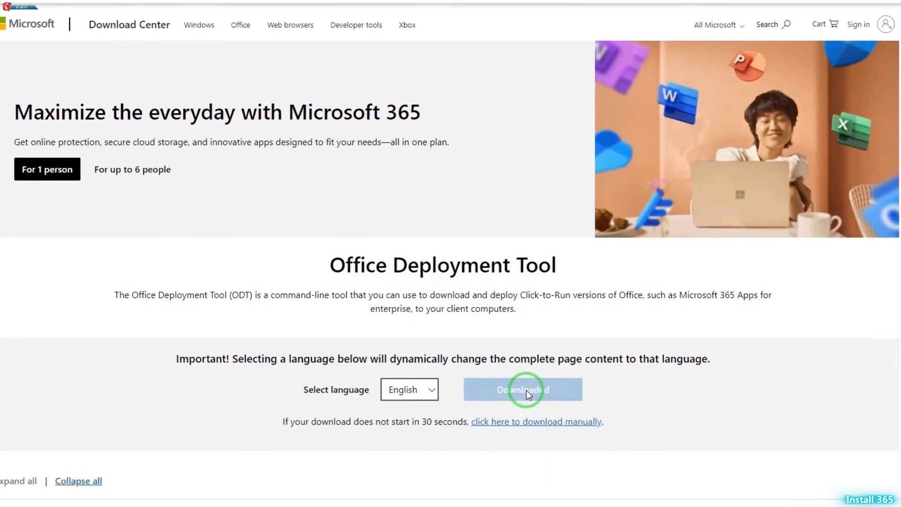
click(522, 389)
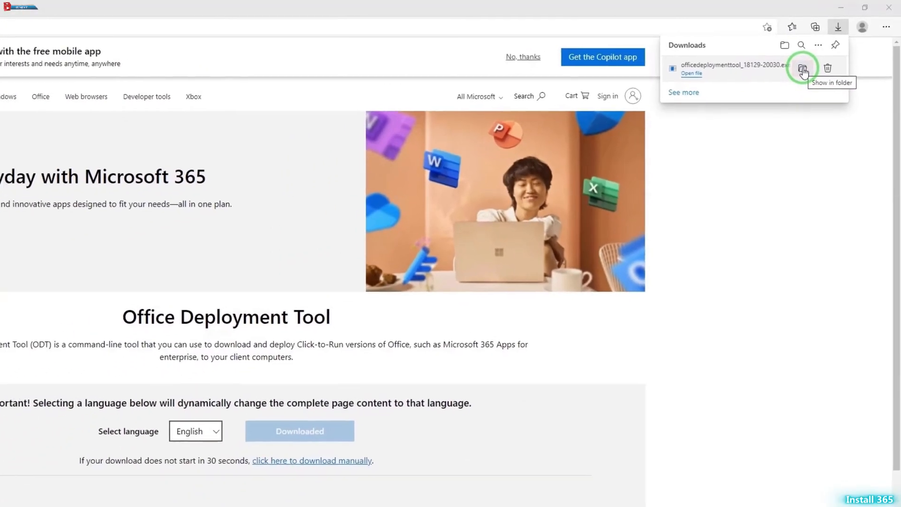
Create an 'Office365' folder on the desktop and move the downloaded deployment tool into it.
click(803, 67)
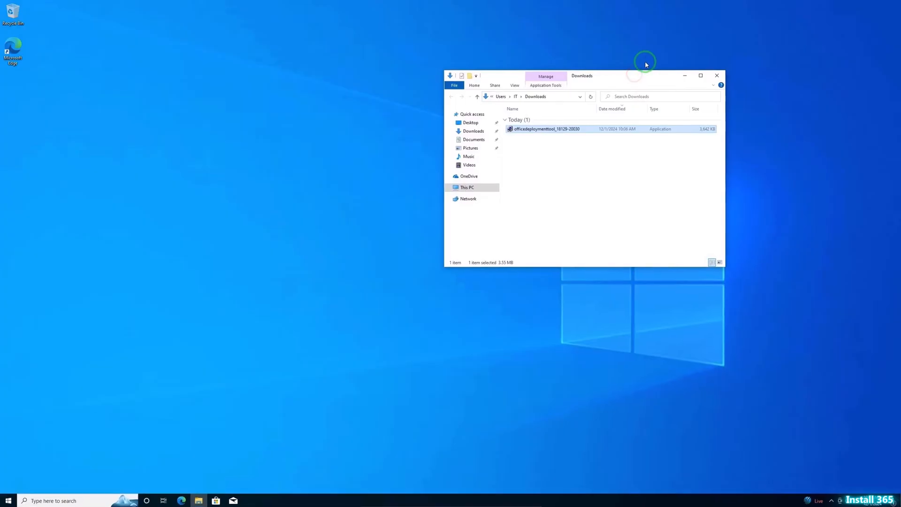
right_click(127, 219)
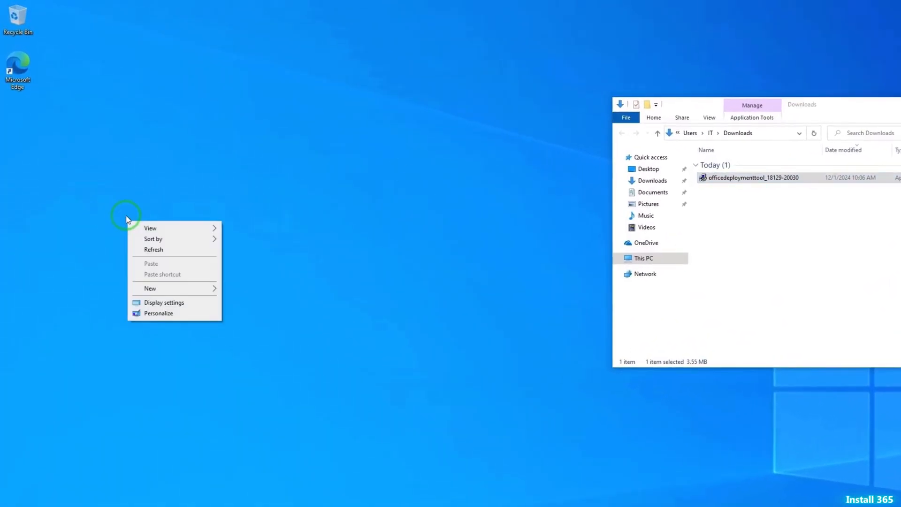
click(149, 287)
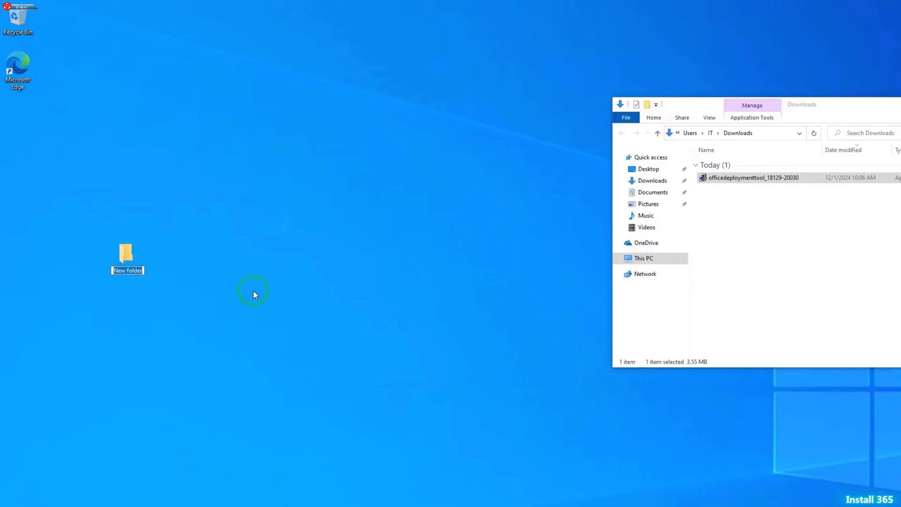
text(Office365)
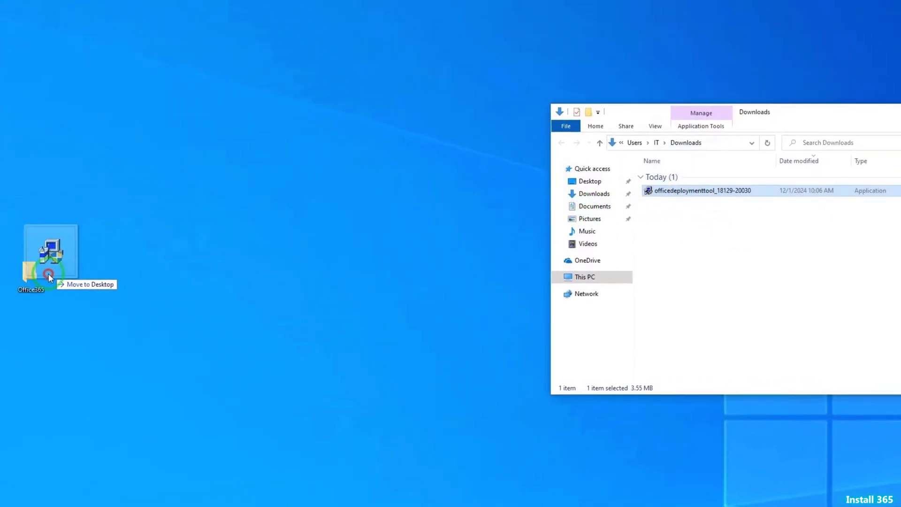
drag(702, 190, 49, 276)
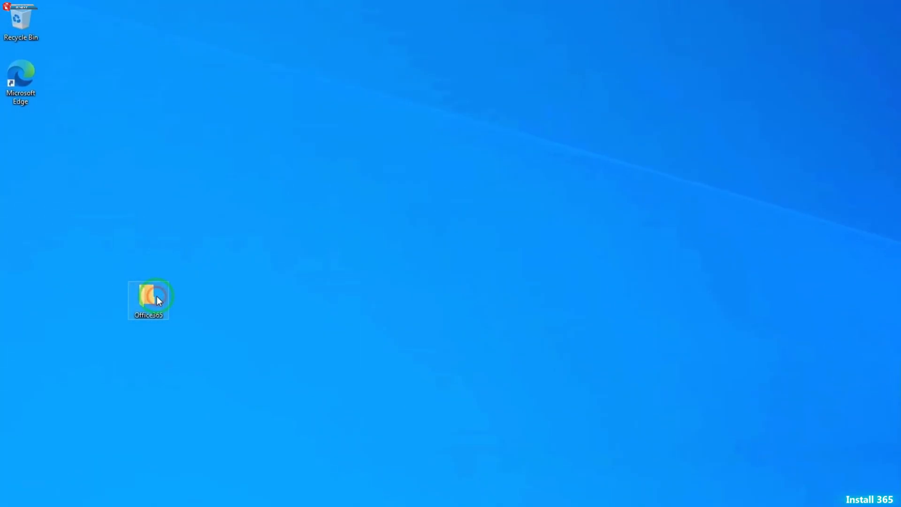
Run the deployment tool inside Office365 as administrator and approve the User Account Control prompt.
double_click(149, 298)
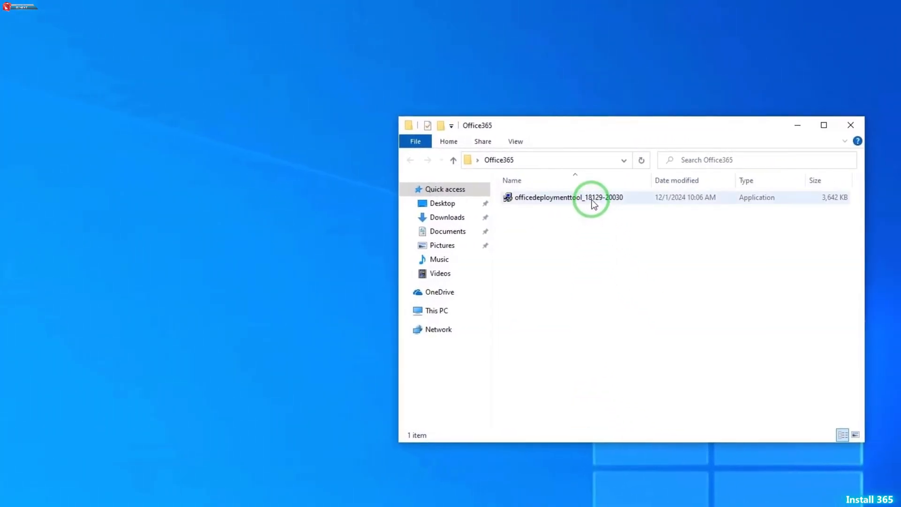
right_click(567, 197)
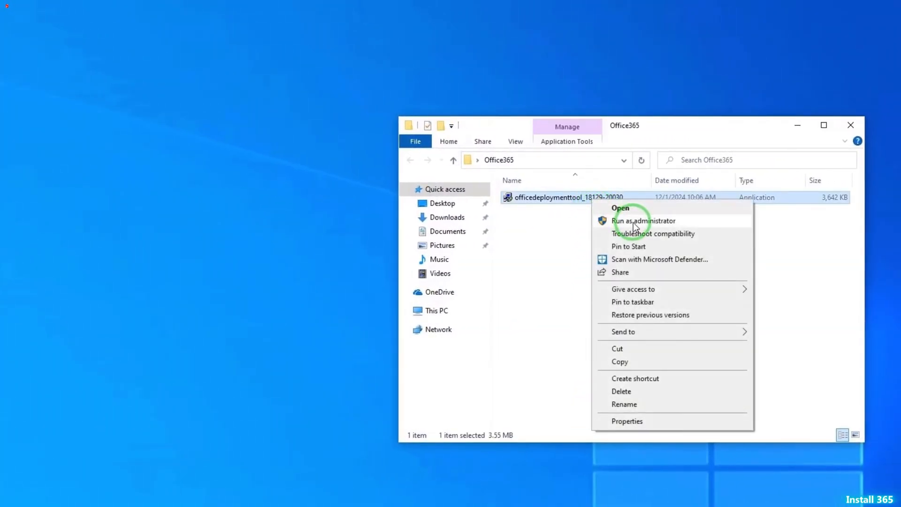
click(644, 221)
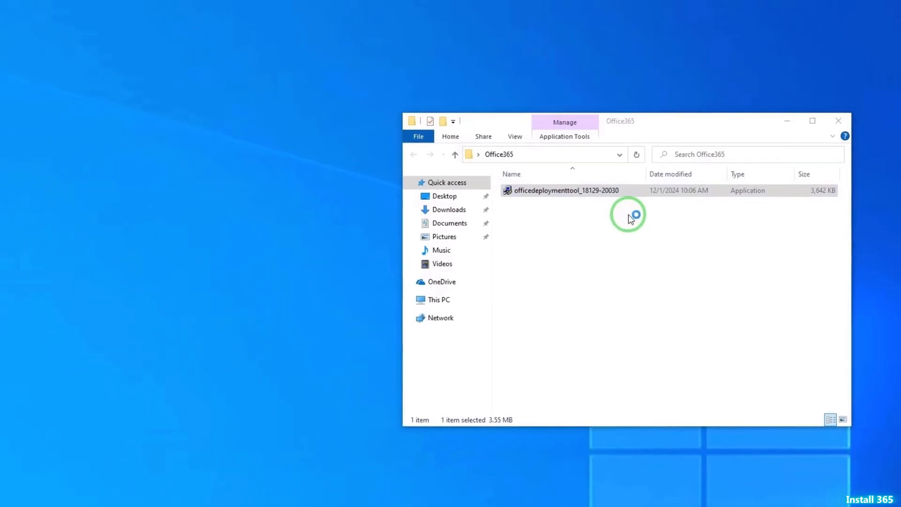
double_click(566, 190)
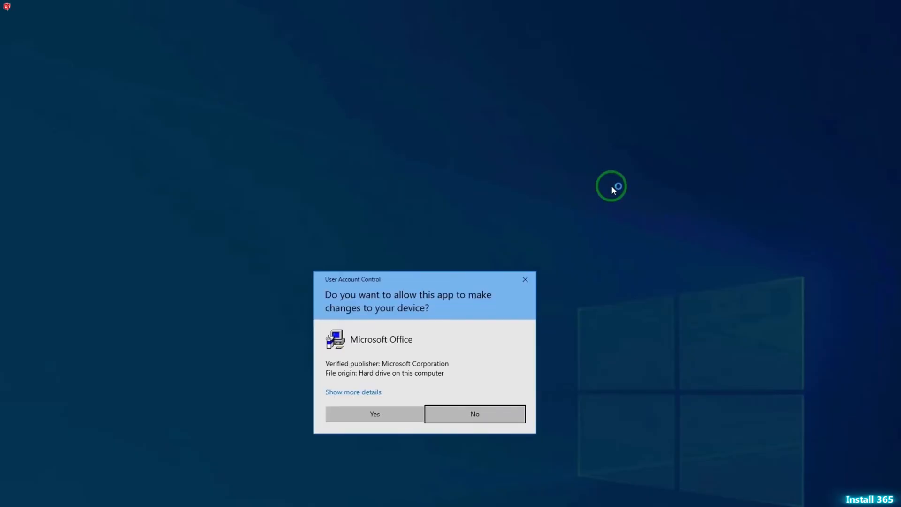
click(374, 414)
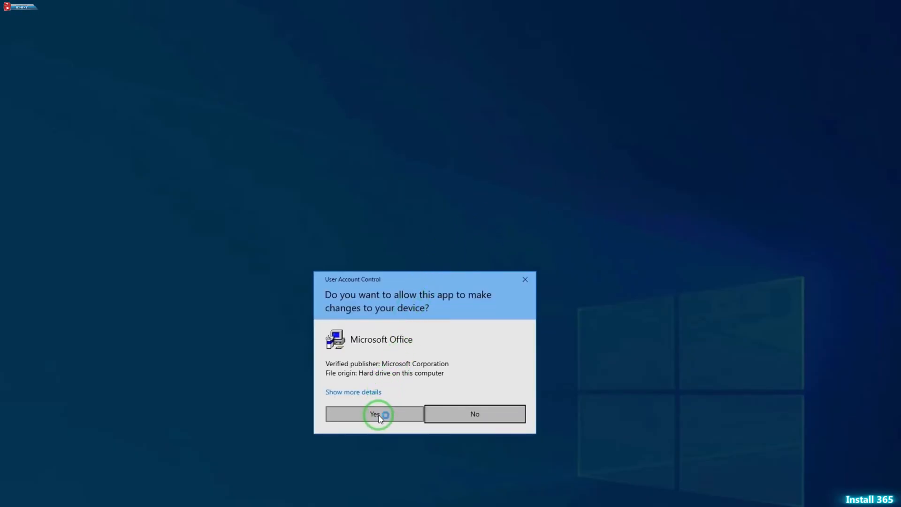
click(375, 414)
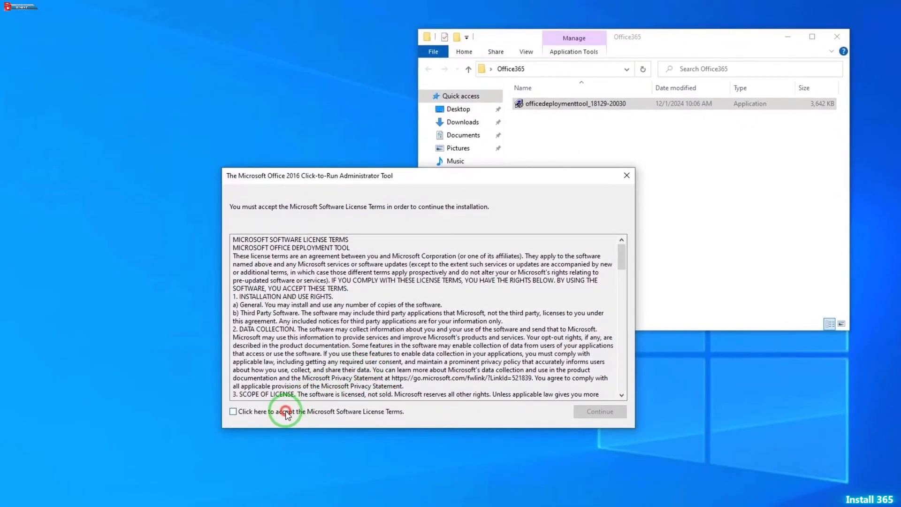
Accept the license terms and extract the setup files into the Office365 folder.
click(233, 411)
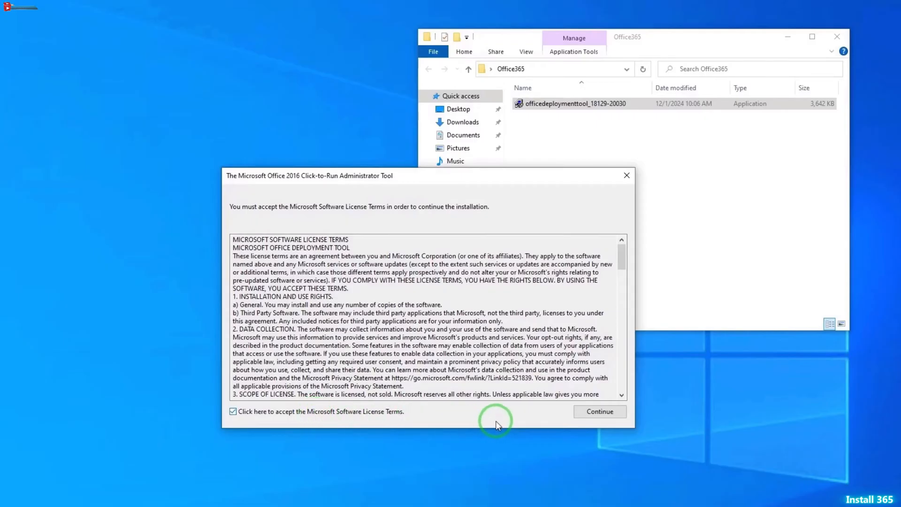
click(599, 411)
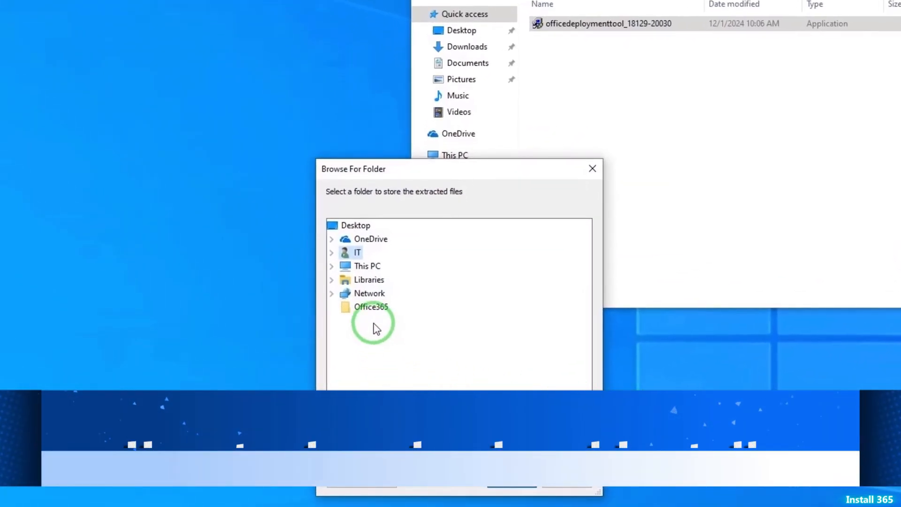
click(371, 306)
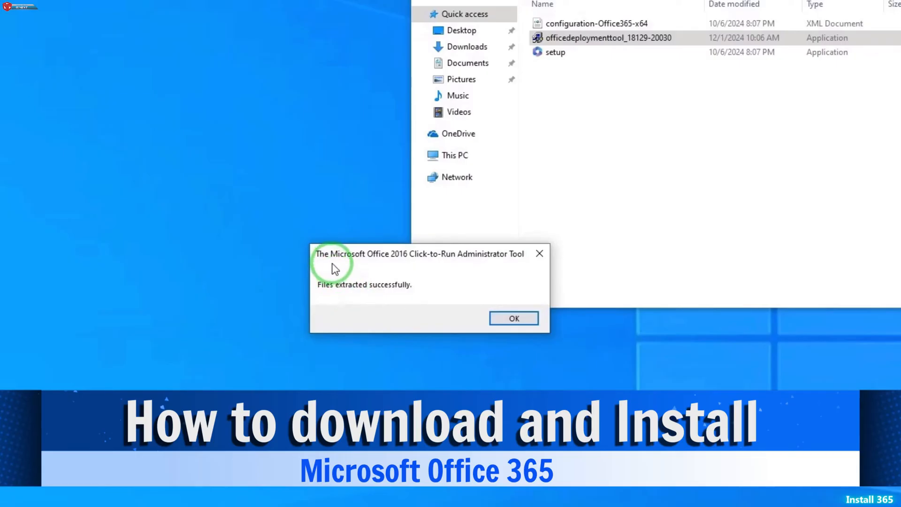
mouse_move(504, 266)
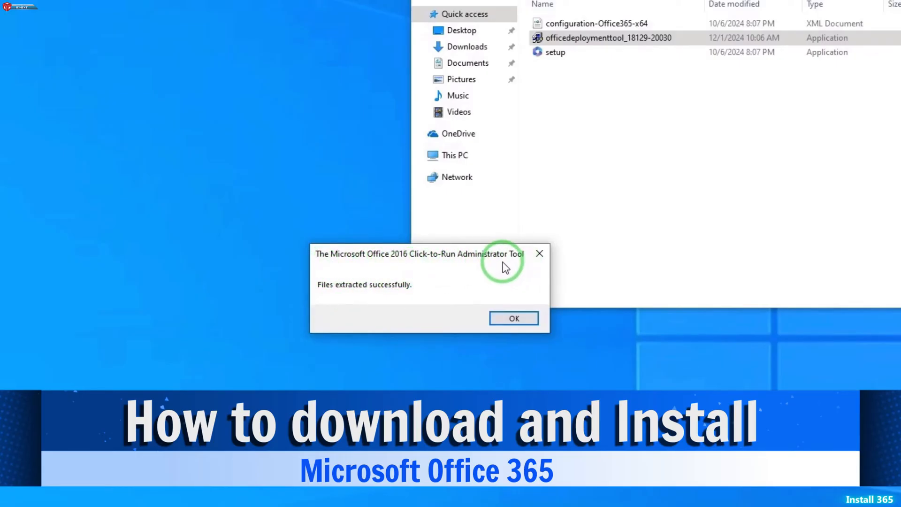
click(513, 317)
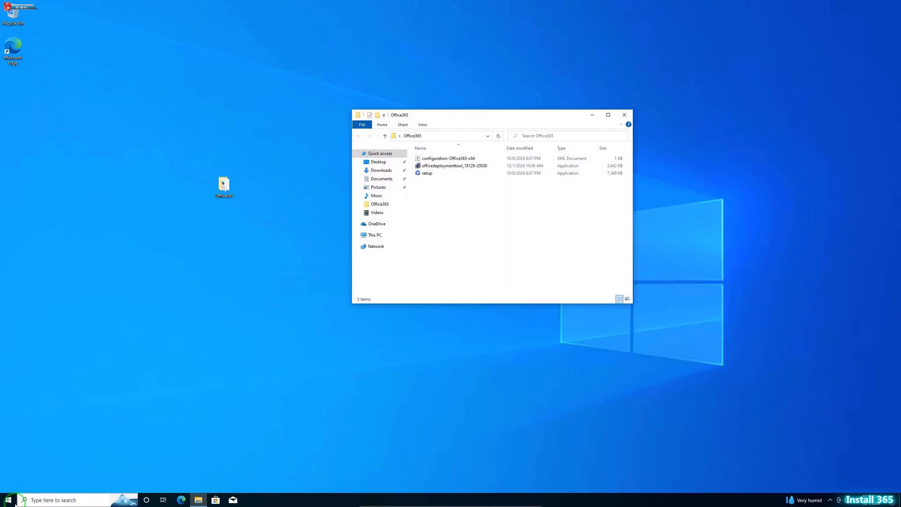
Launch Command Prompt as administrator from the Start menu and approve the UAC prompt.
click(8, 500)
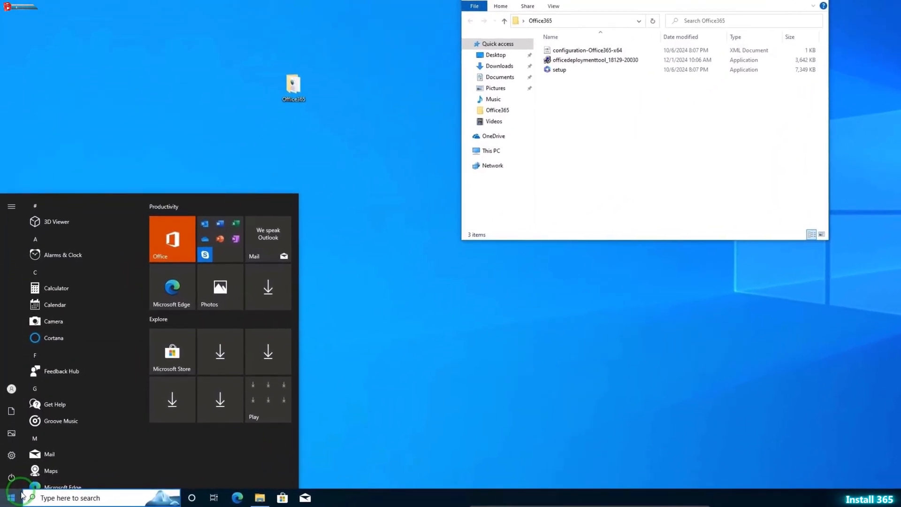
text(cmd)
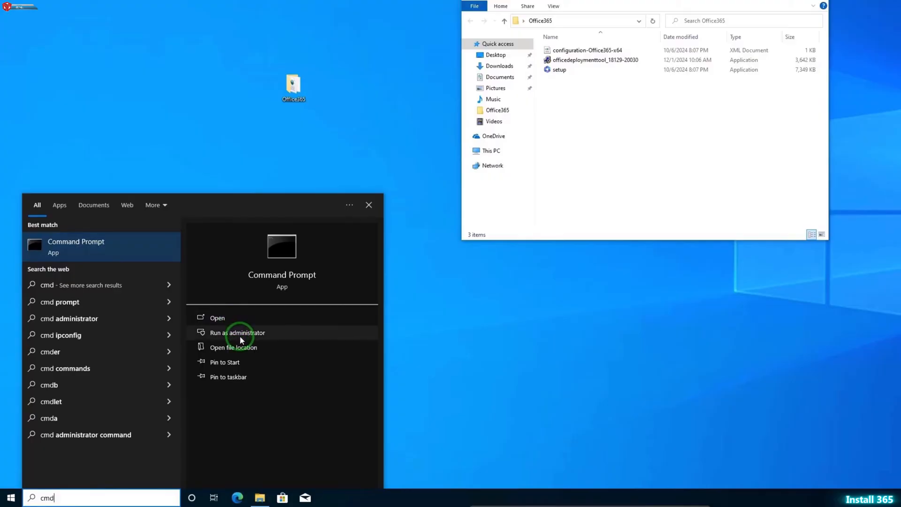
click(236, 333)
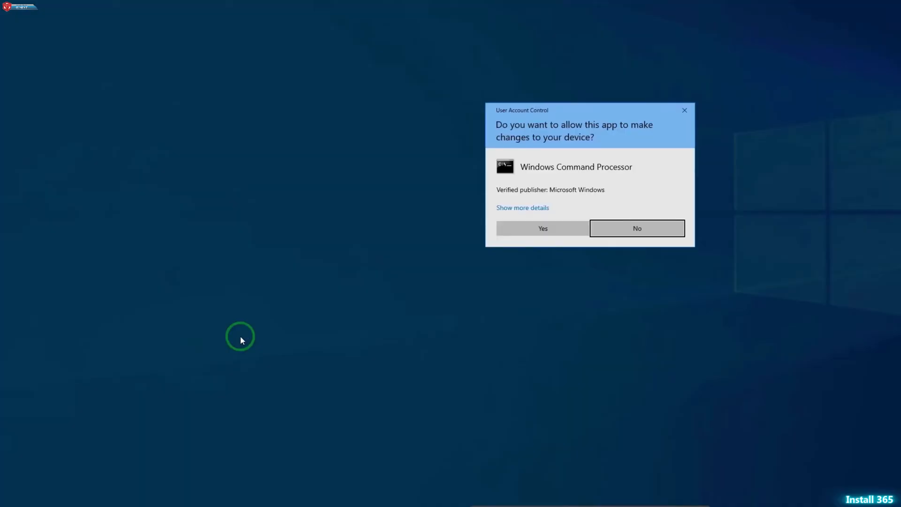
click(542, 228)
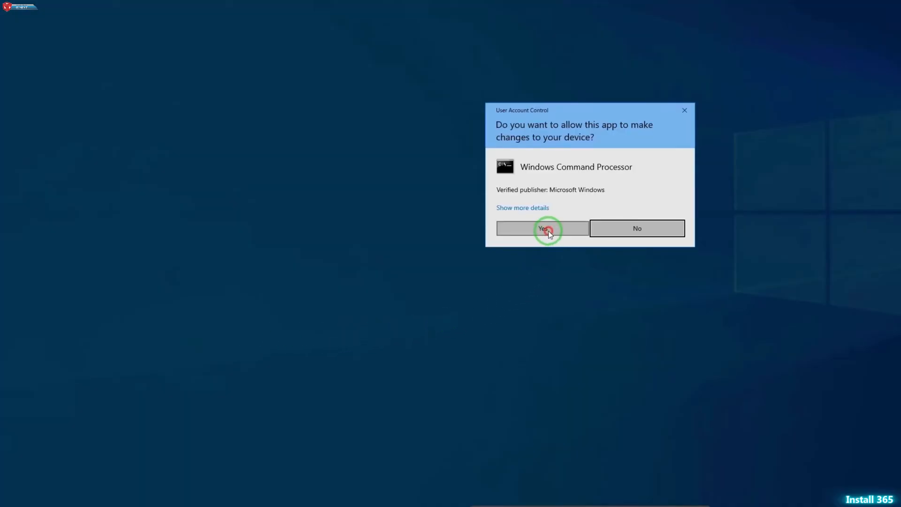
click(542, 228)
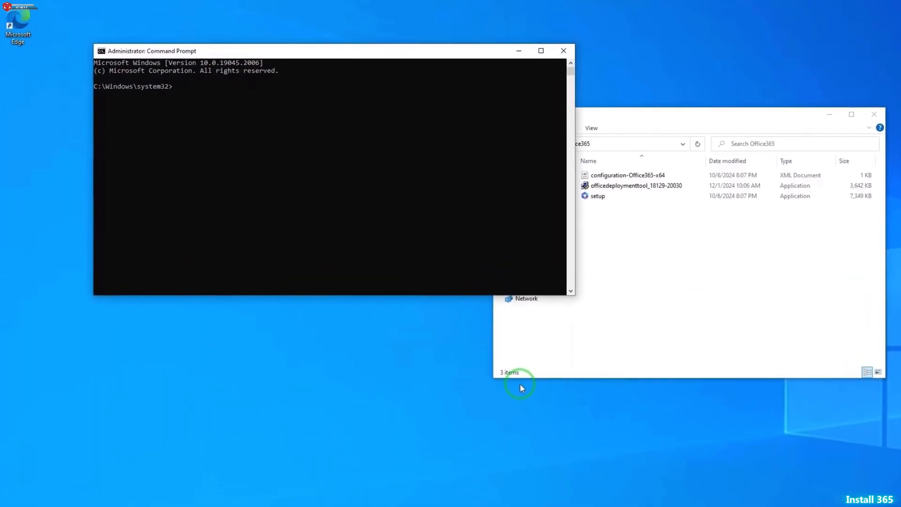
mouse_move(233, 52)
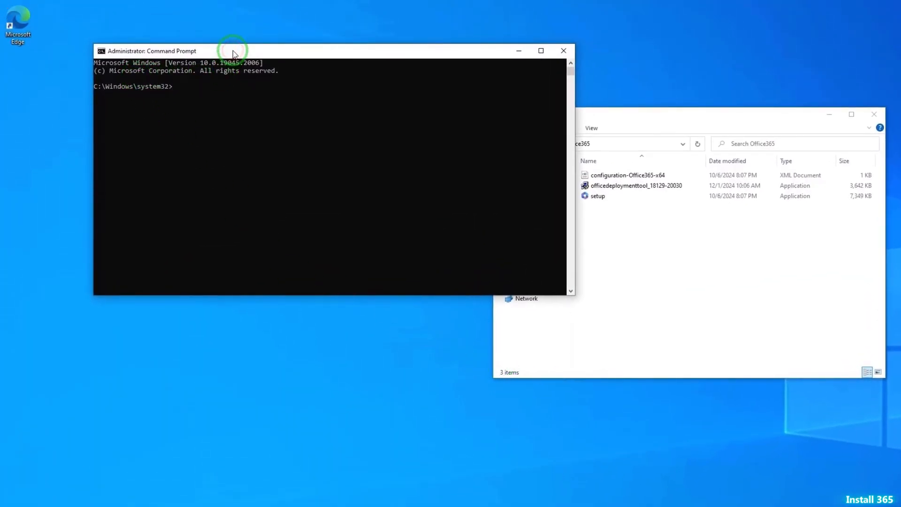
Change directory to the pasted Office365 folder path and type 'setup.exe /configure'.
text(cd)
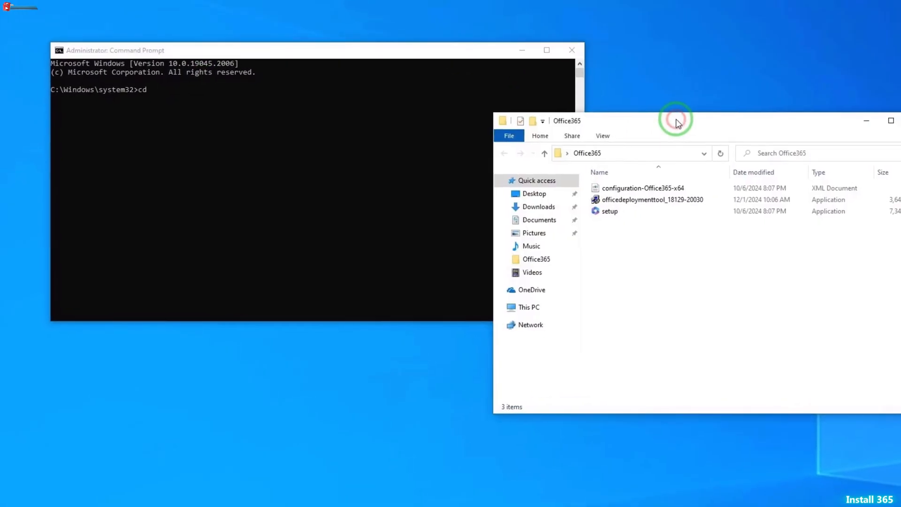
right_click(632, 153)
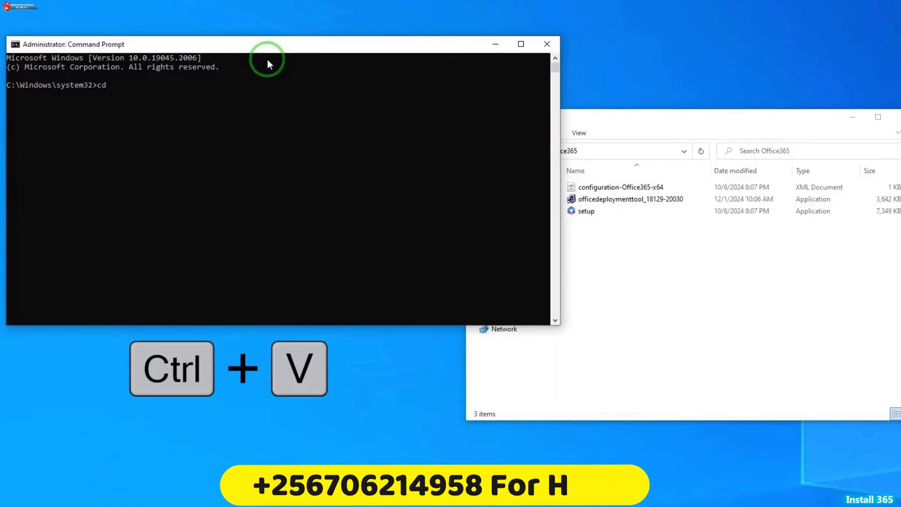
key(ctrl+v)
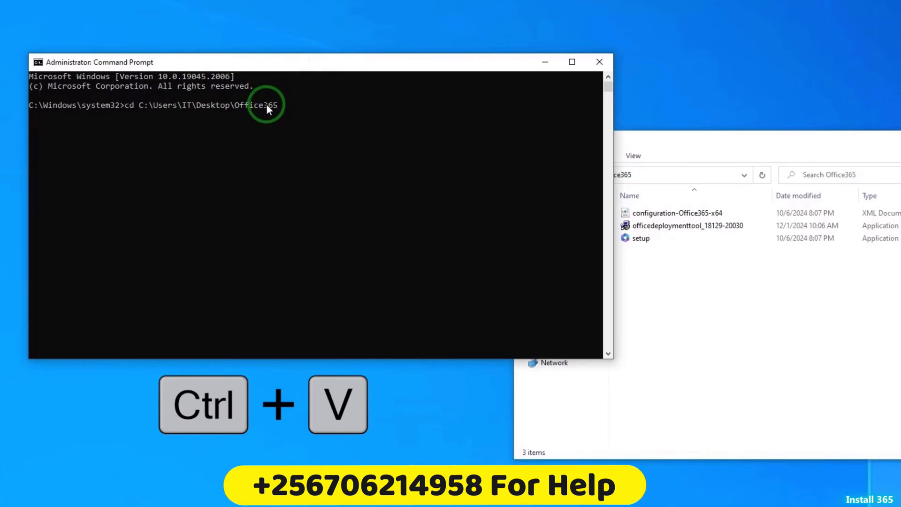
key(enter)
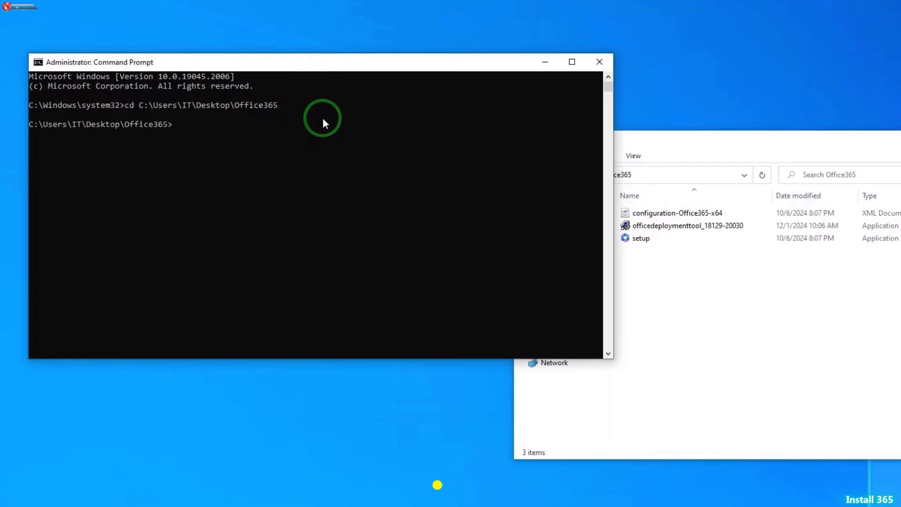
mouse_move(174, 135)
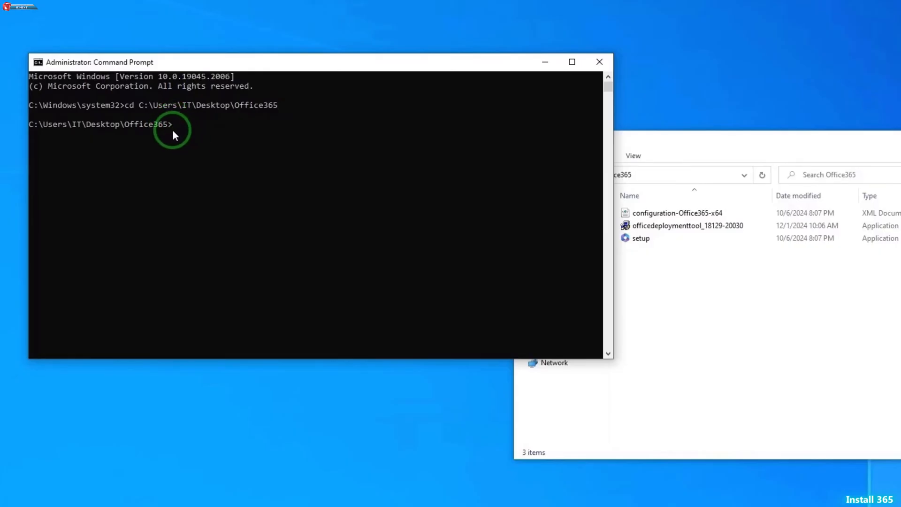
text(setup.exe /)
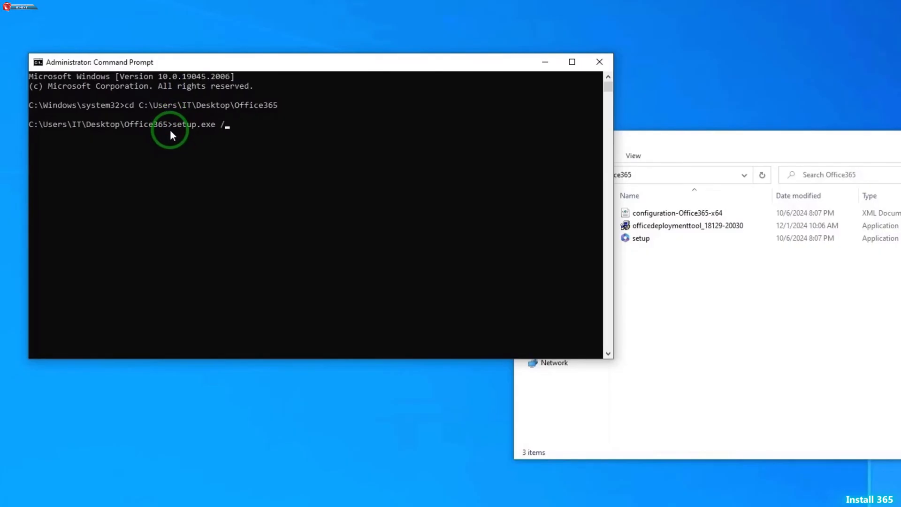
text(configure)
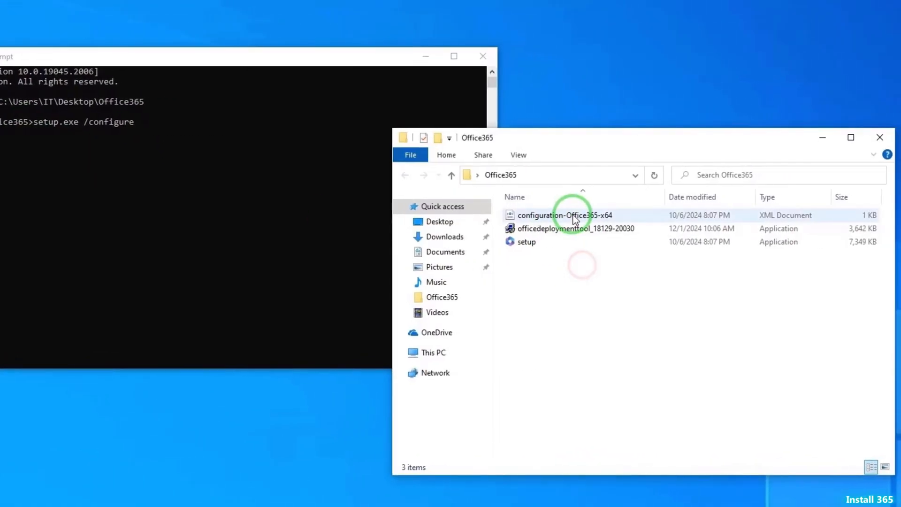
Complete and run 'setup.exe /configure configuration-Office365-x64.xml' with the copied file name.
right_click(569, 215)
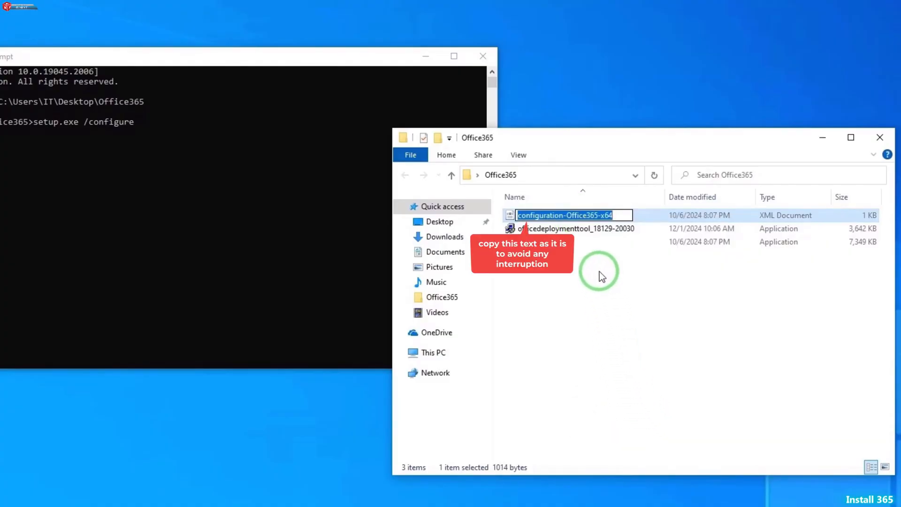
right_click(565, 215)
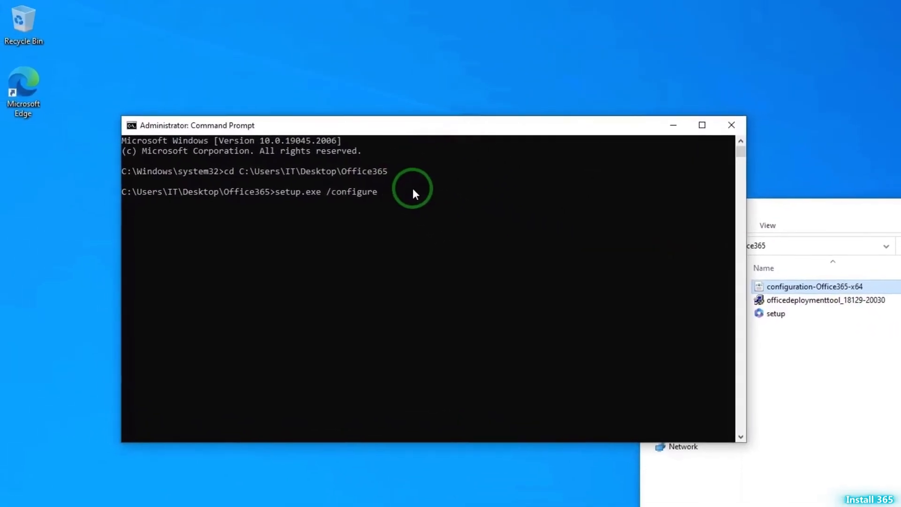
key(ctrl+v)
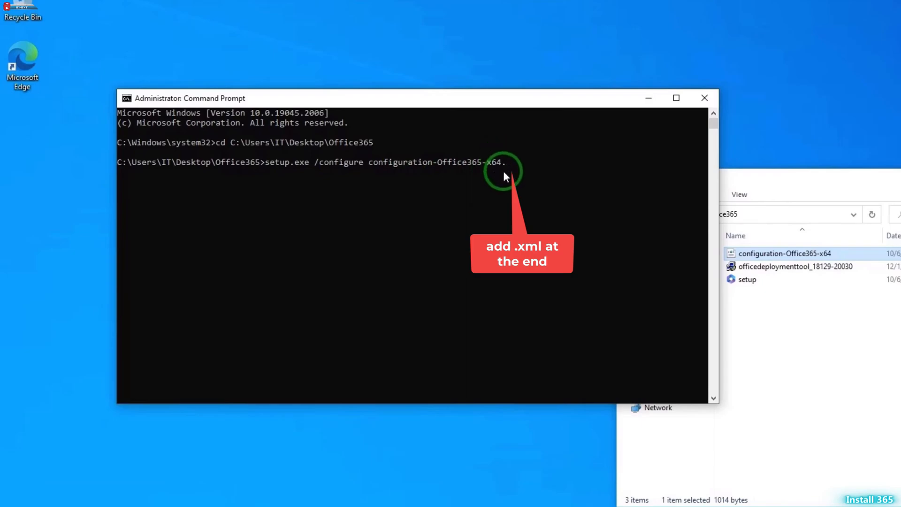
text(xml)
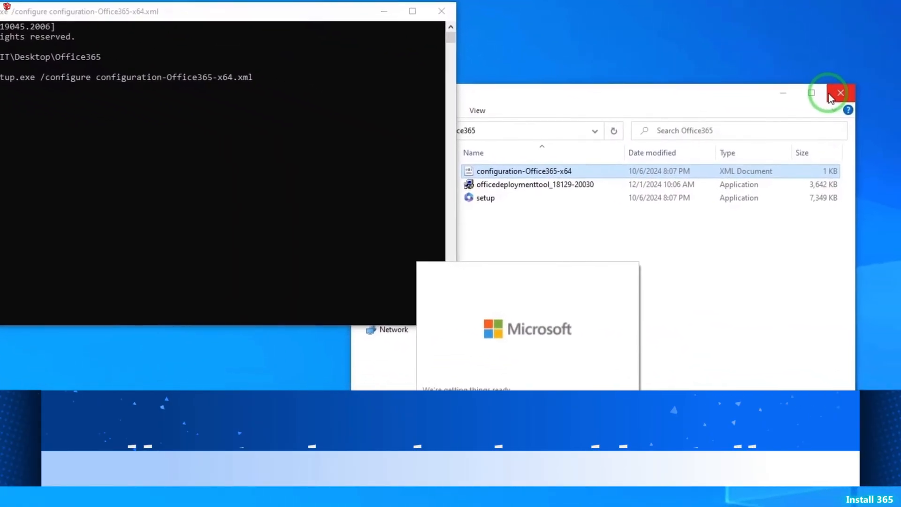
Close File Explorer, minimize Command Prompt, and close the 'You're all set' dialog after installation.
click(840, 92)
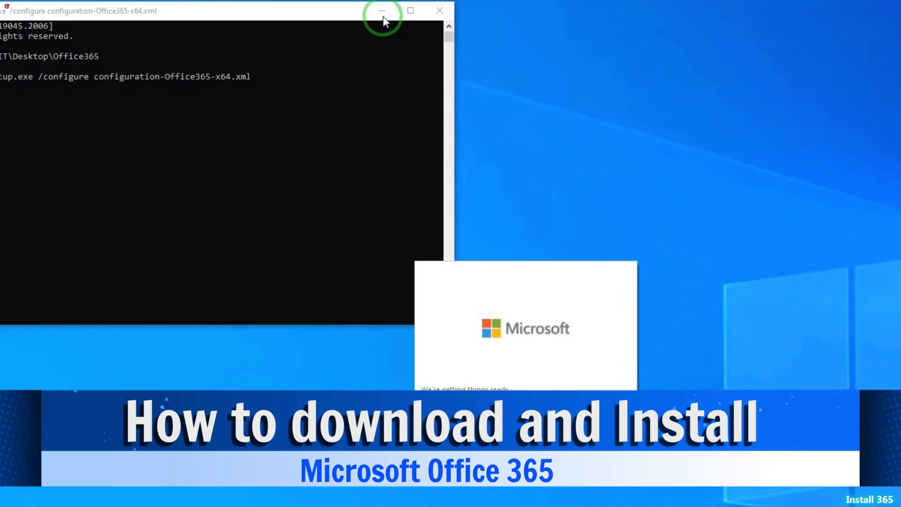
click(381, 11)
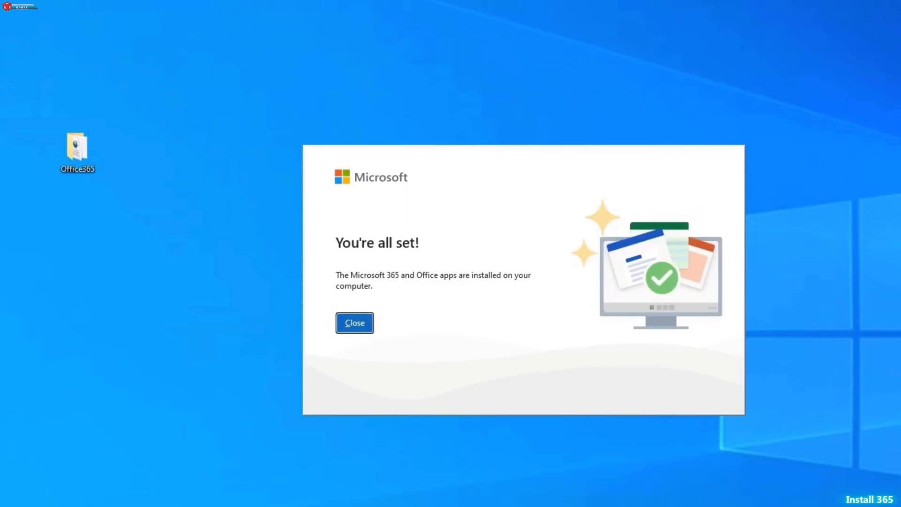
click(354, 322)
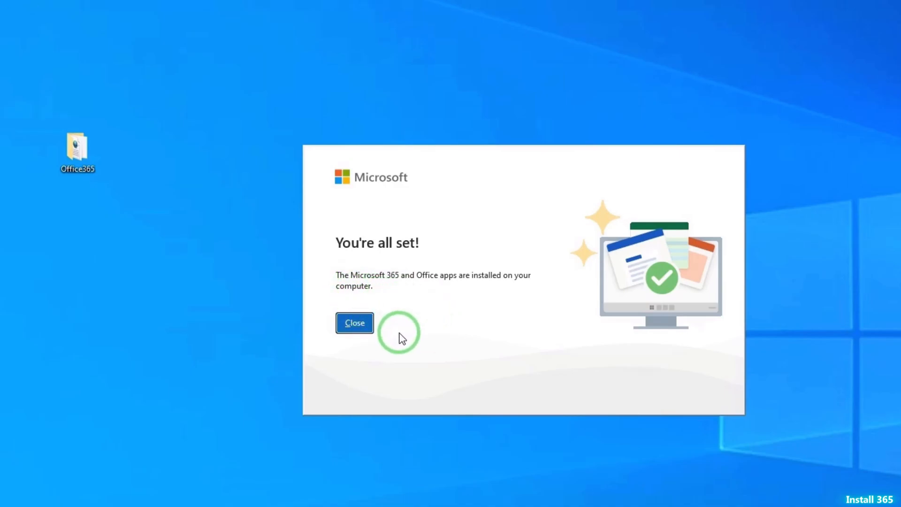
click(354, 322)
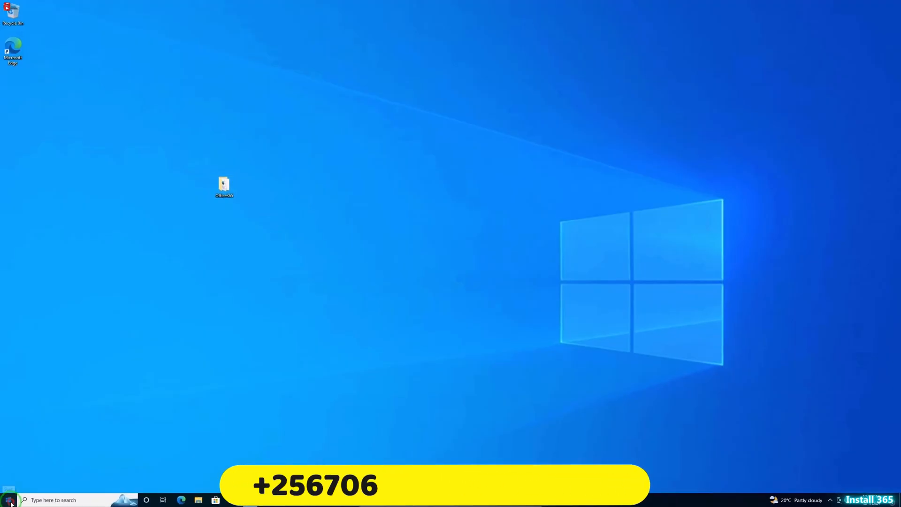
Launch Excel from the Start menu's app list.
click(8, 499)
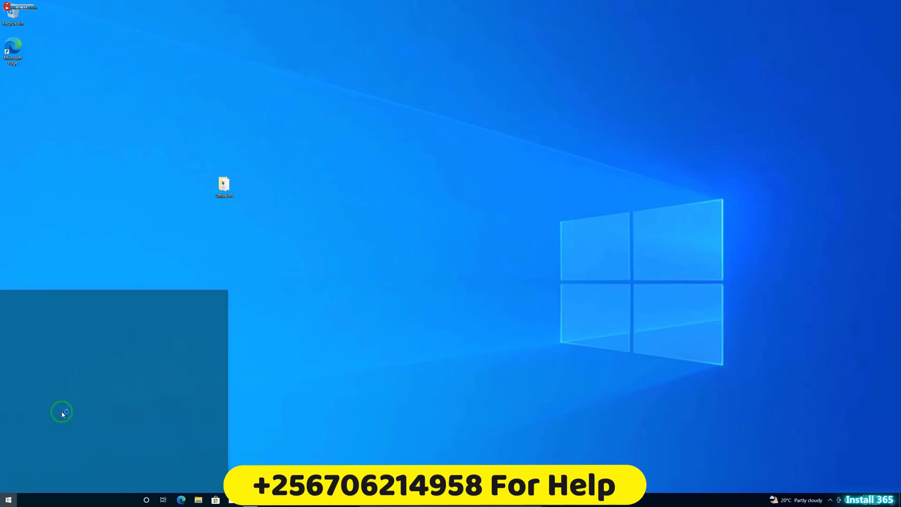
double_click(223, 184)
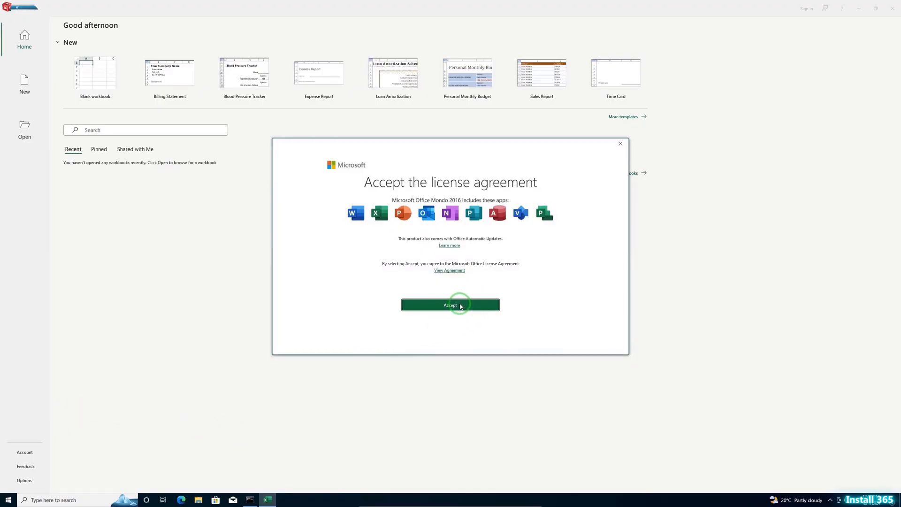
Accept the Office license agreement, create a blank workbook, and type 'jkl' into it.
click(450, 305)
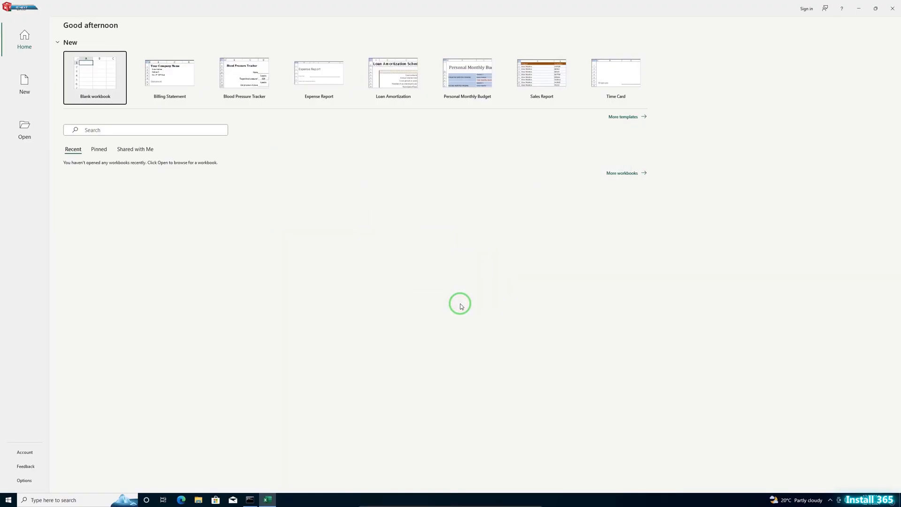
click(95, 77)
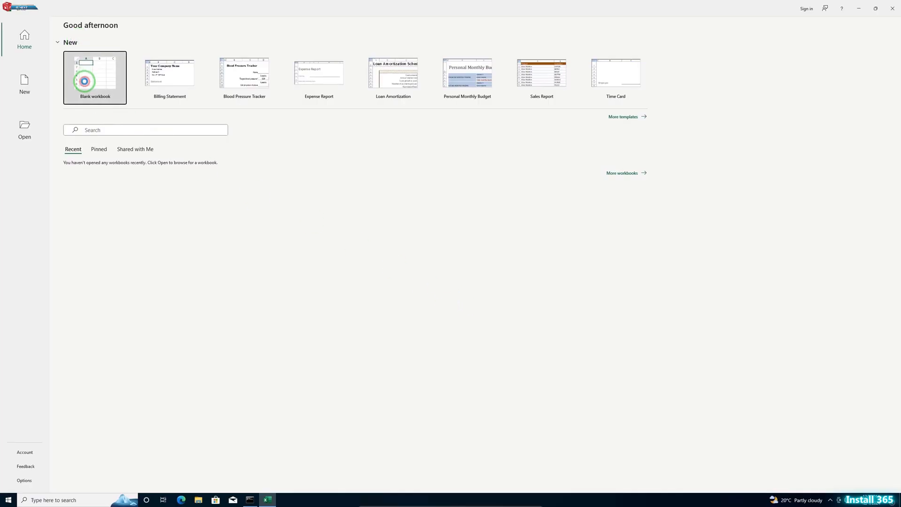
click(94, 77)
text(98oi)
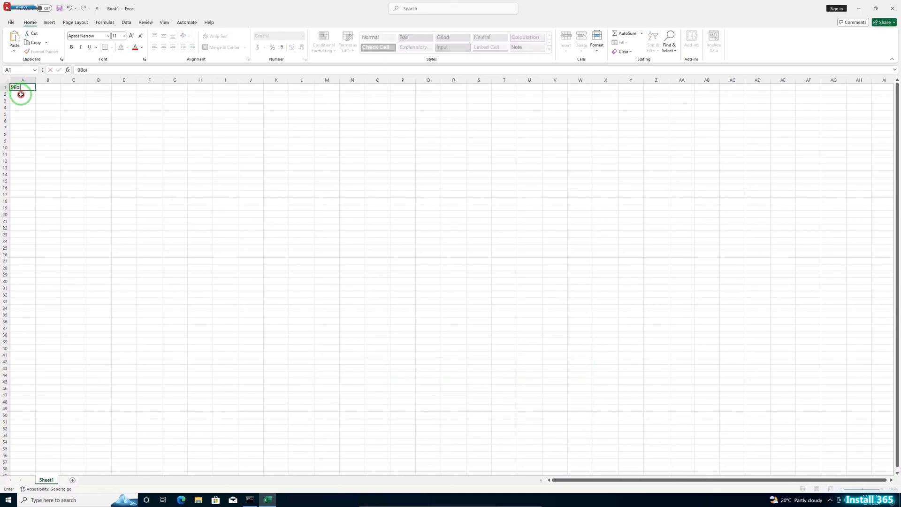
text(jkl)
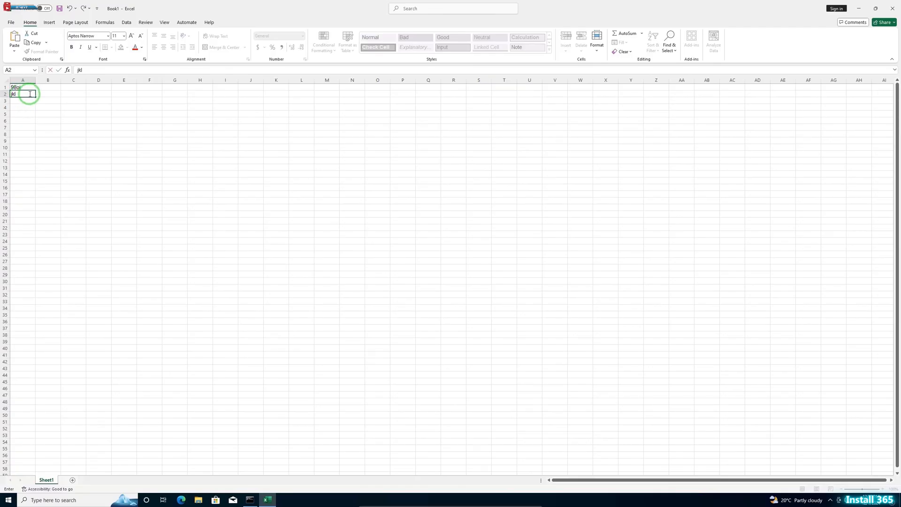